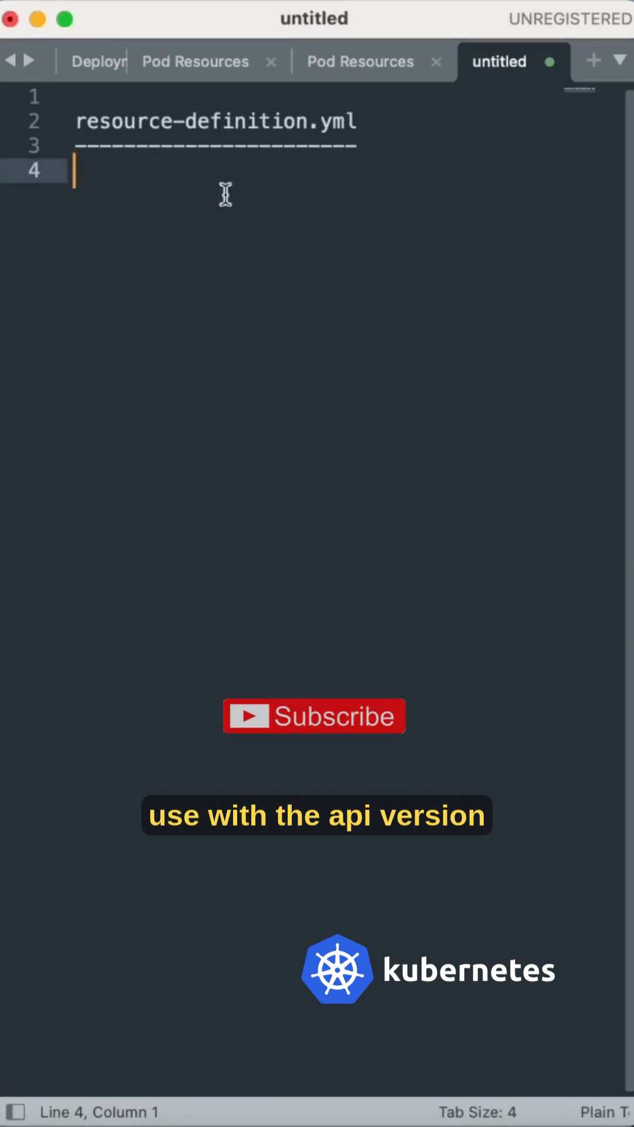
Step: Add apiVersion: v1 and kind: Pod to the manifest
text(apiVers)
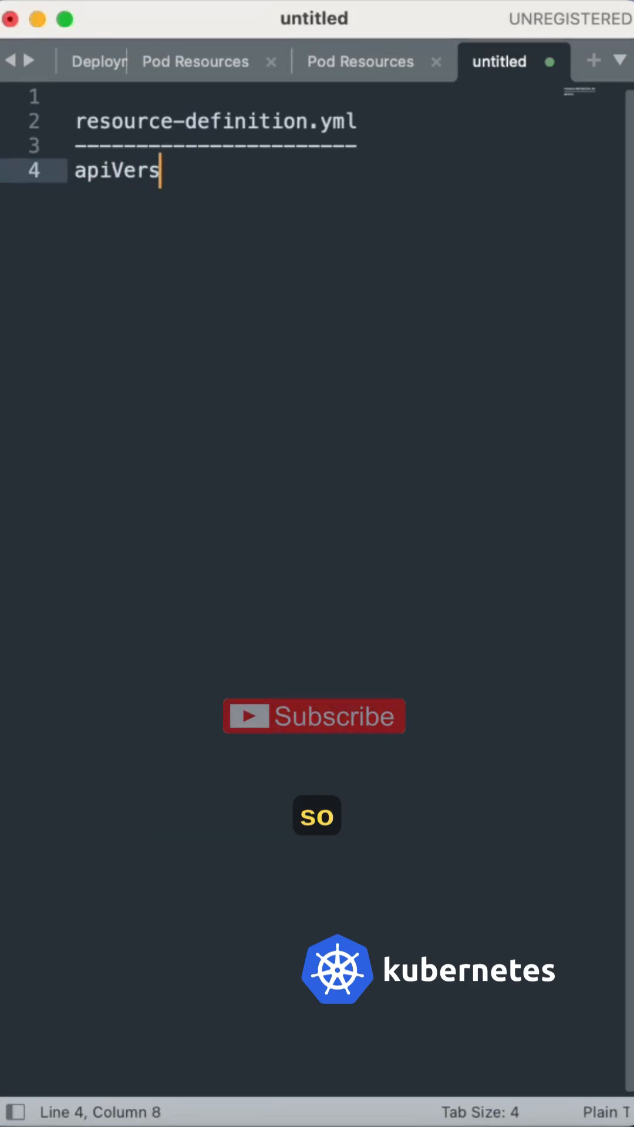
text(ion: v1)
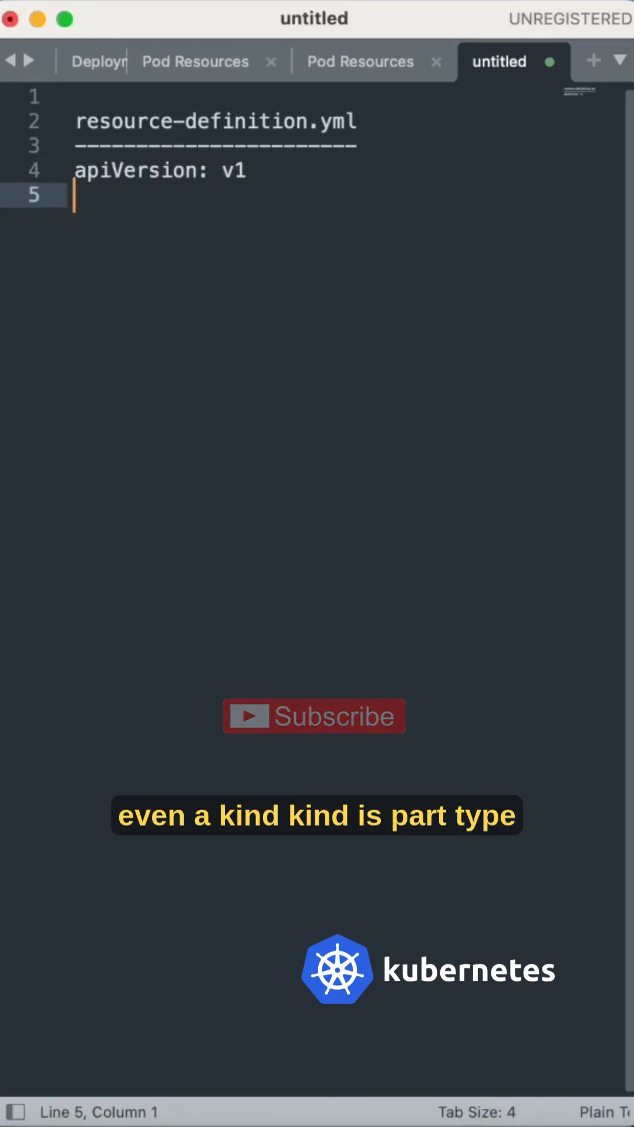
text(kind:)
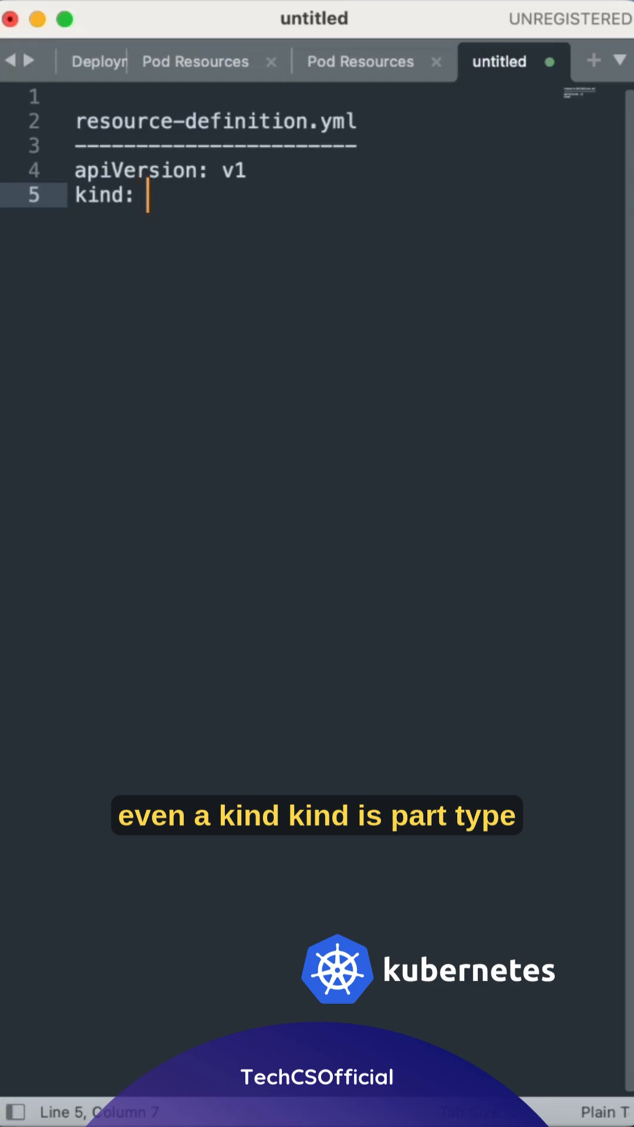
text(Pod)
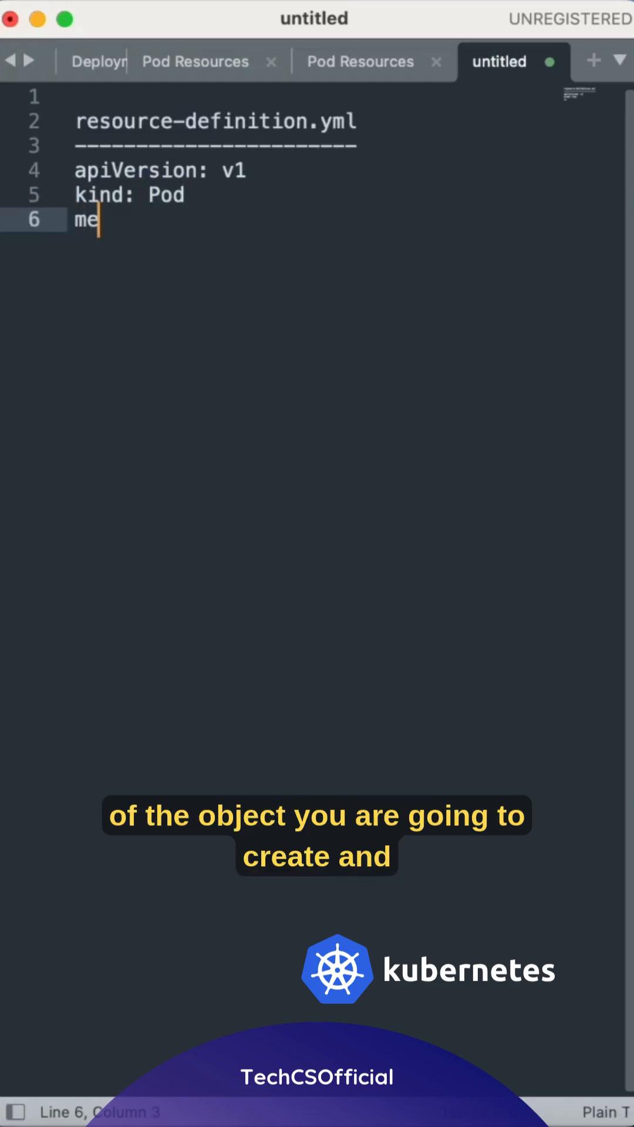
Step: Add a metadata section with name: myrsources
text(tadata)
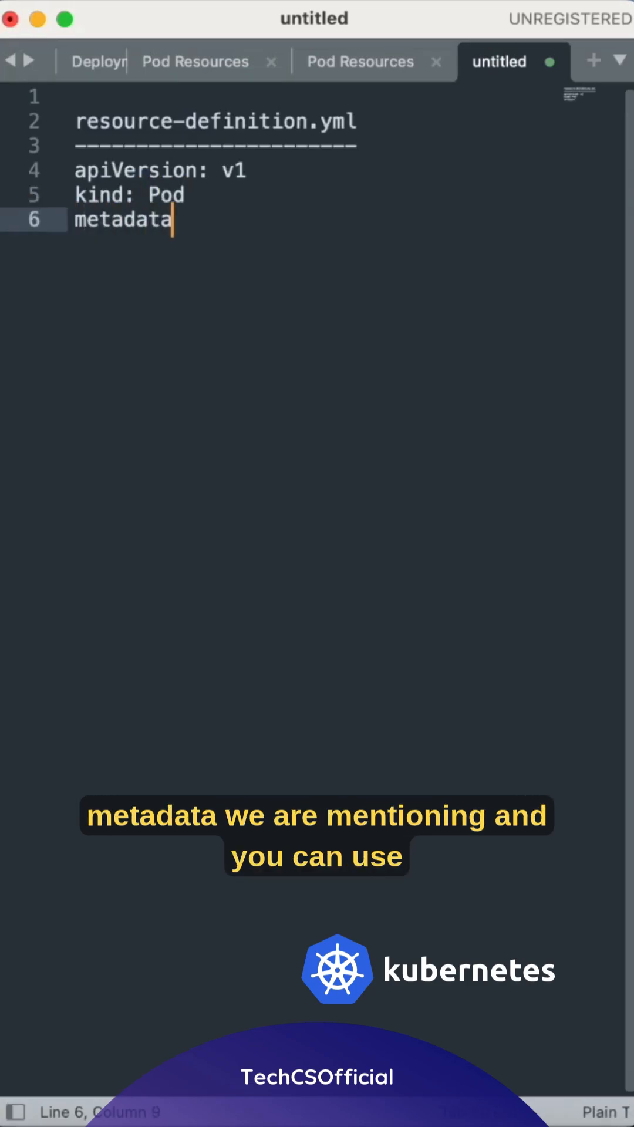
text(:)
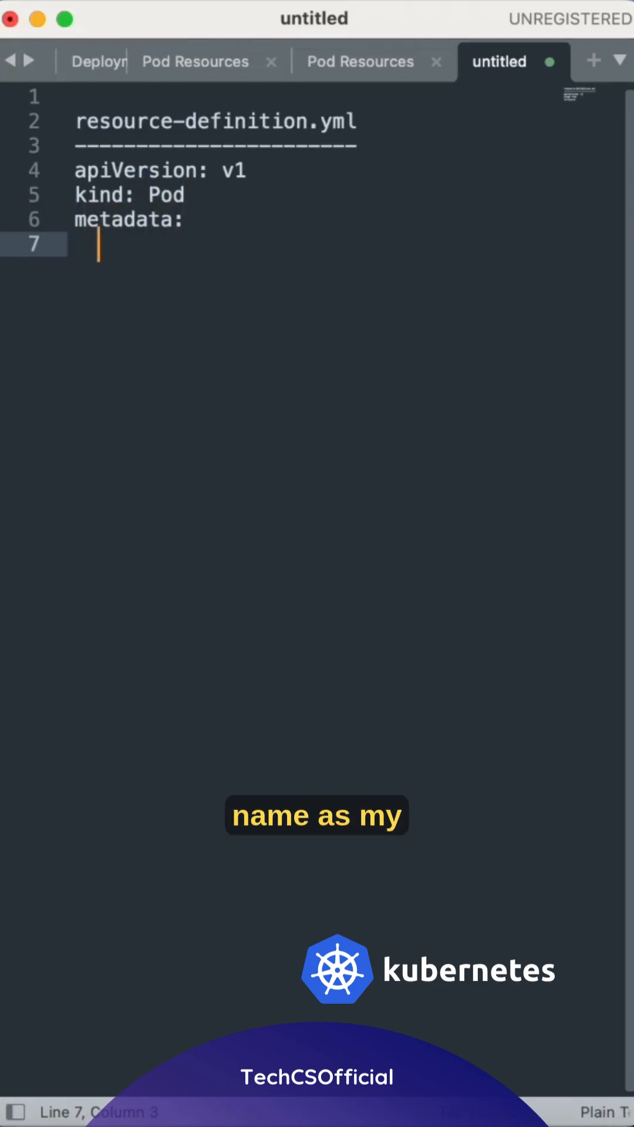
text(name:)
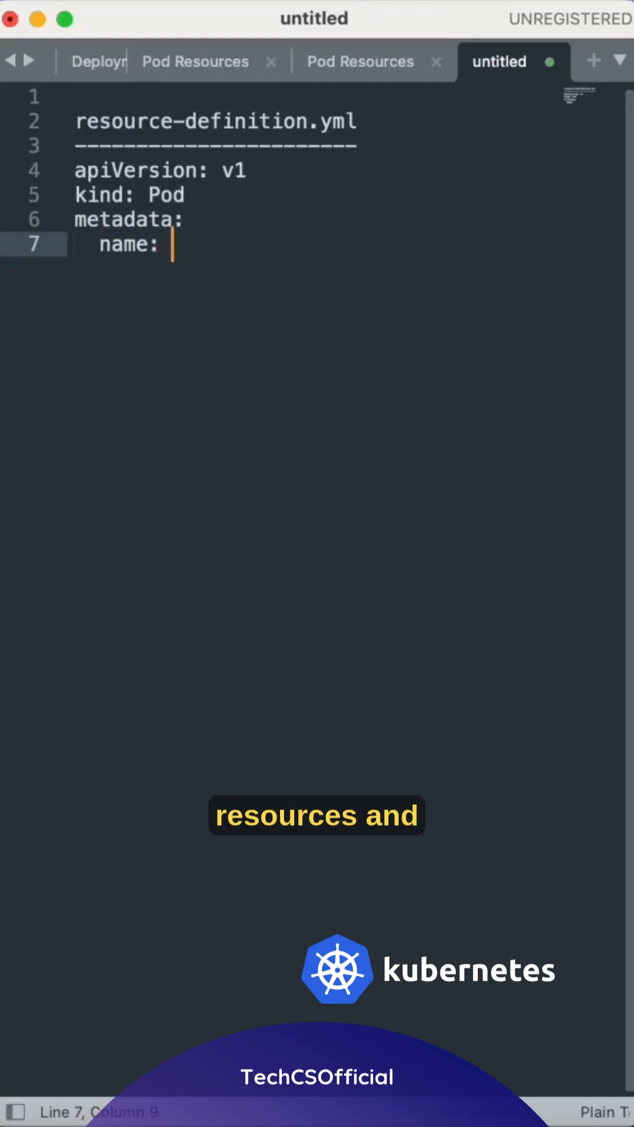
text(myrsou)
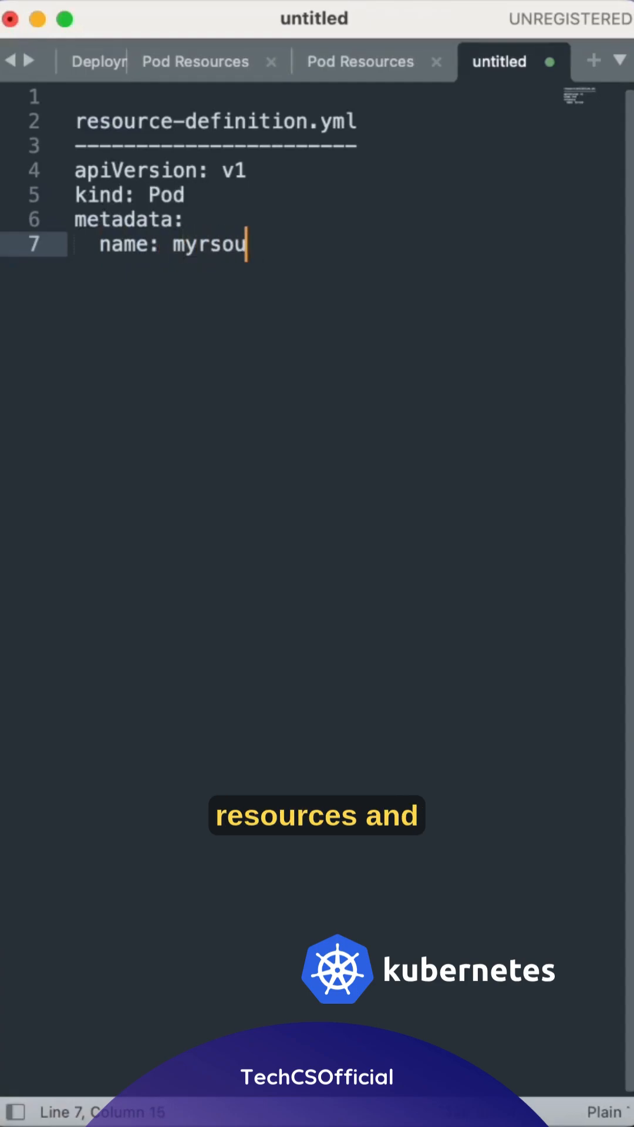
text(rces)
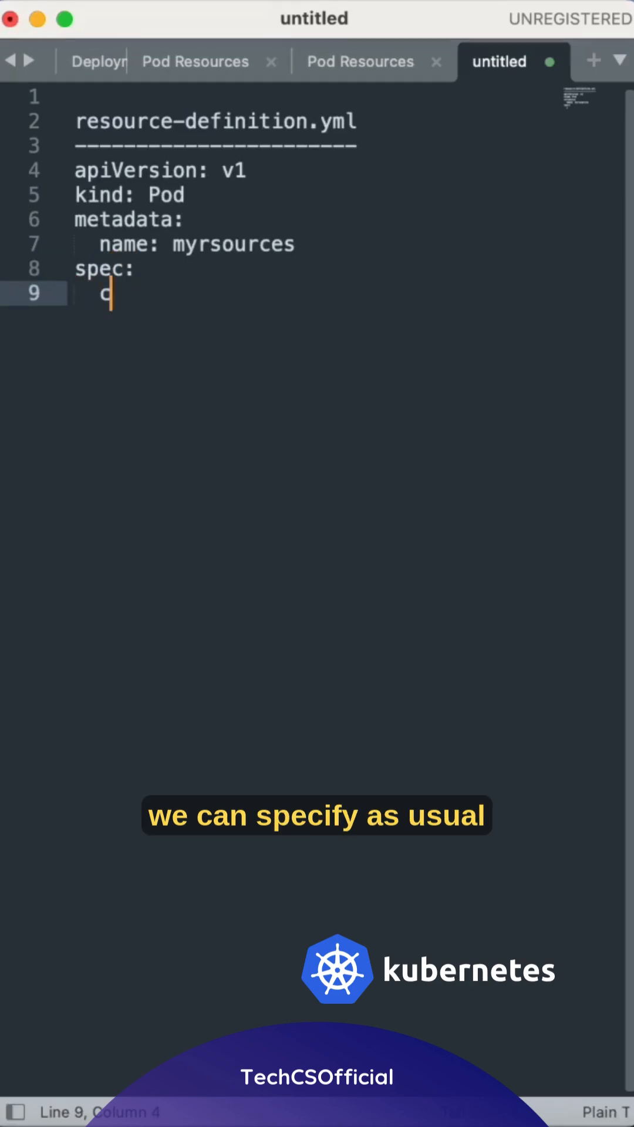
Step: Start the containers list with a container named nginx-container
text(ot)
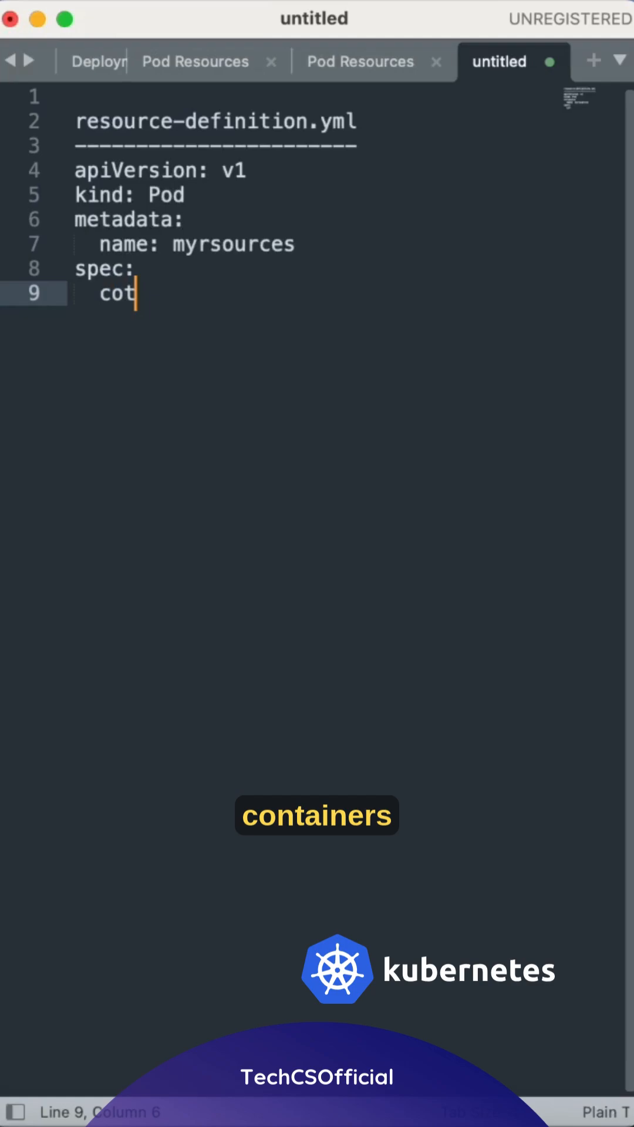
text(ain)
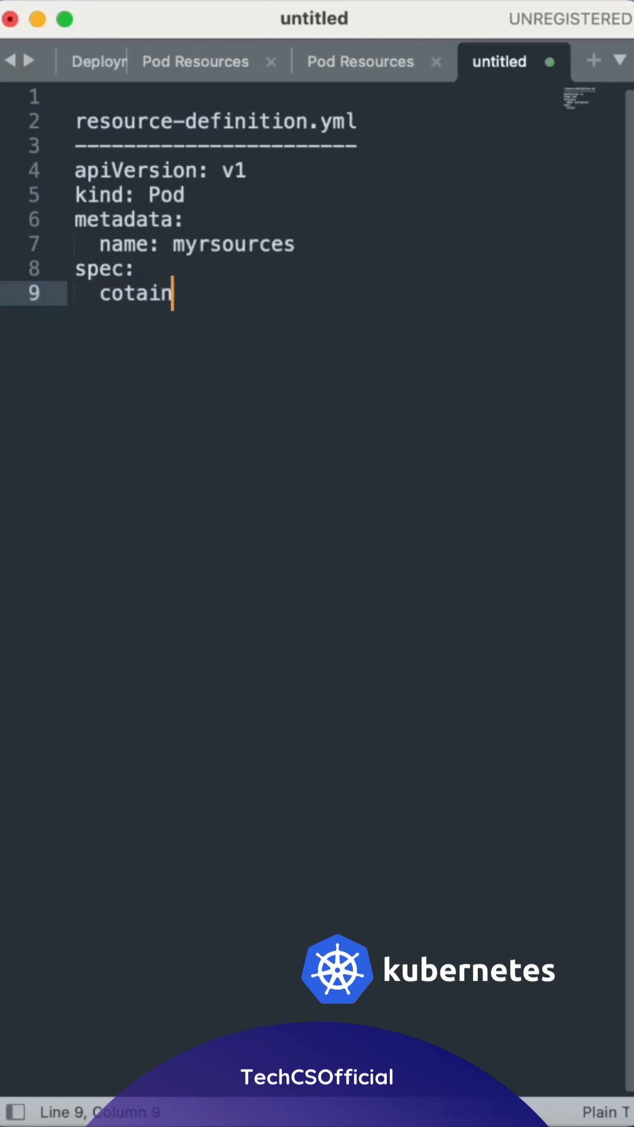
text(ers:)
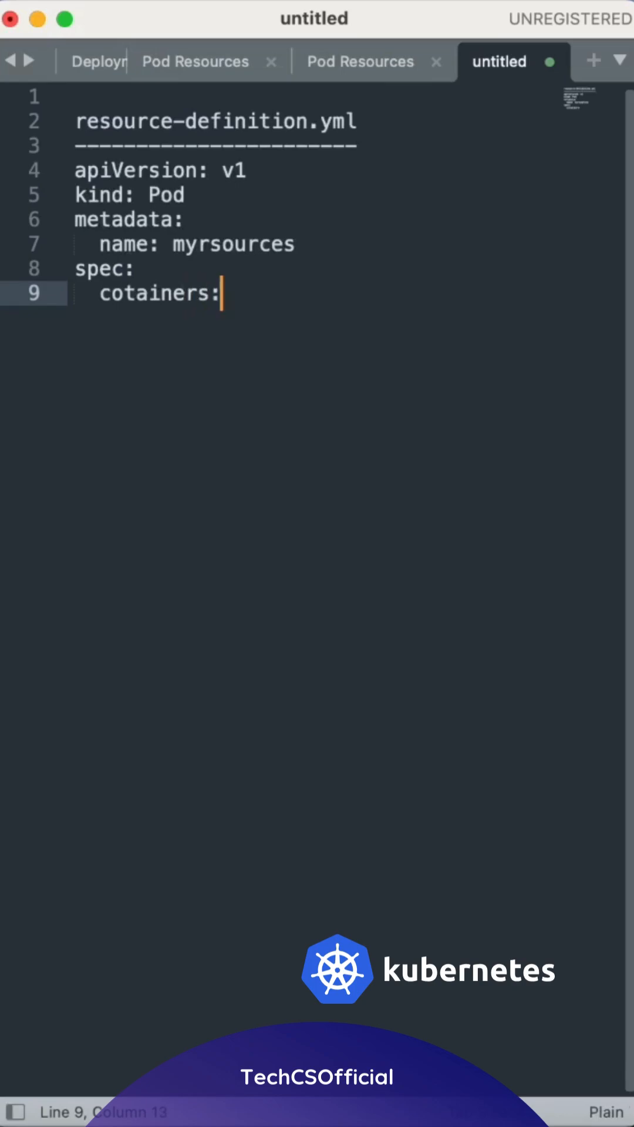
key(Return)
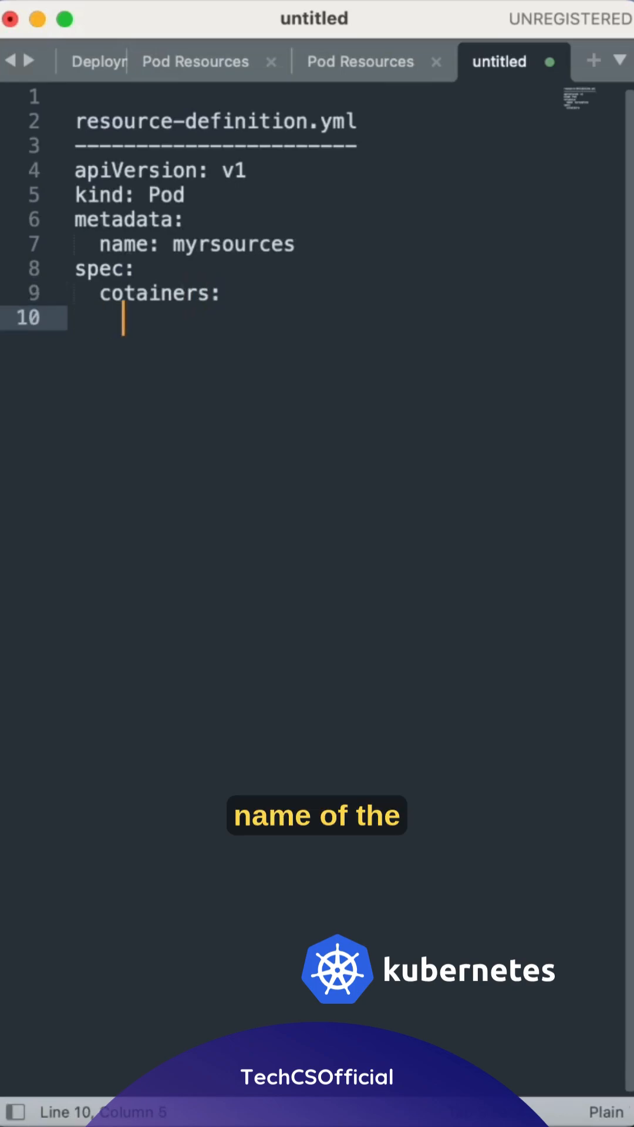
text(-)
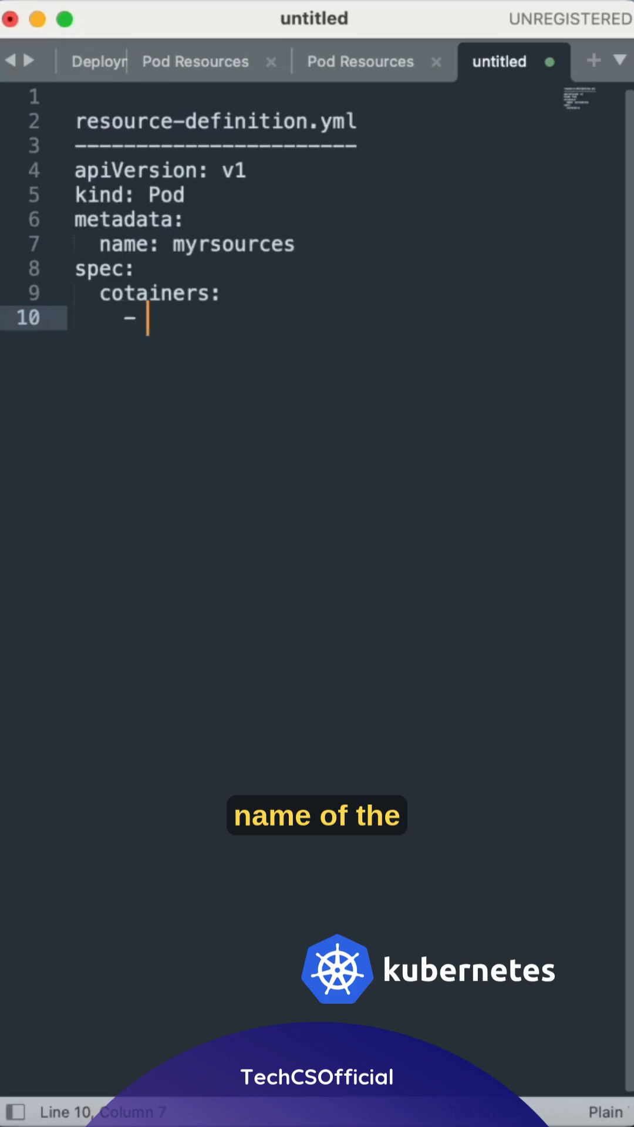
text(name:nginx)
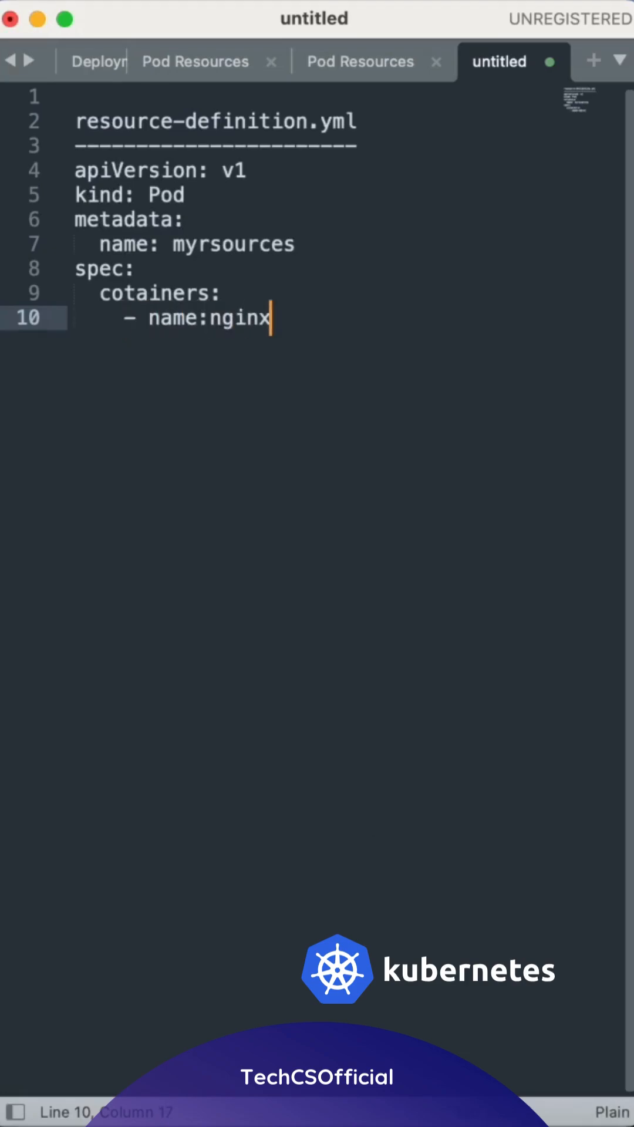
text(-container)
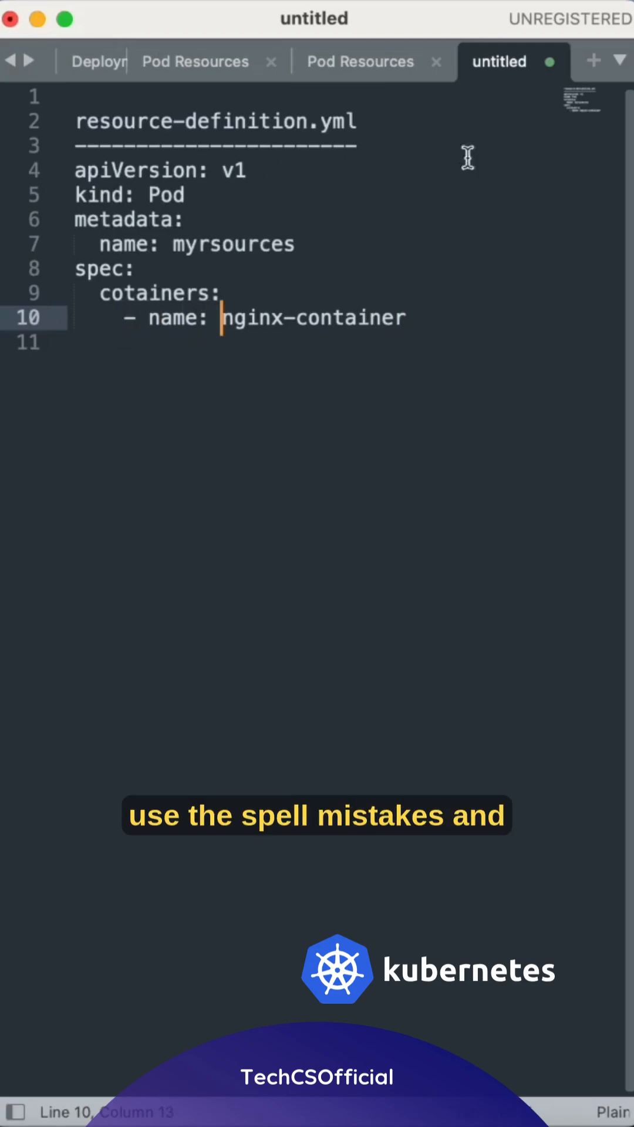
key(Return)
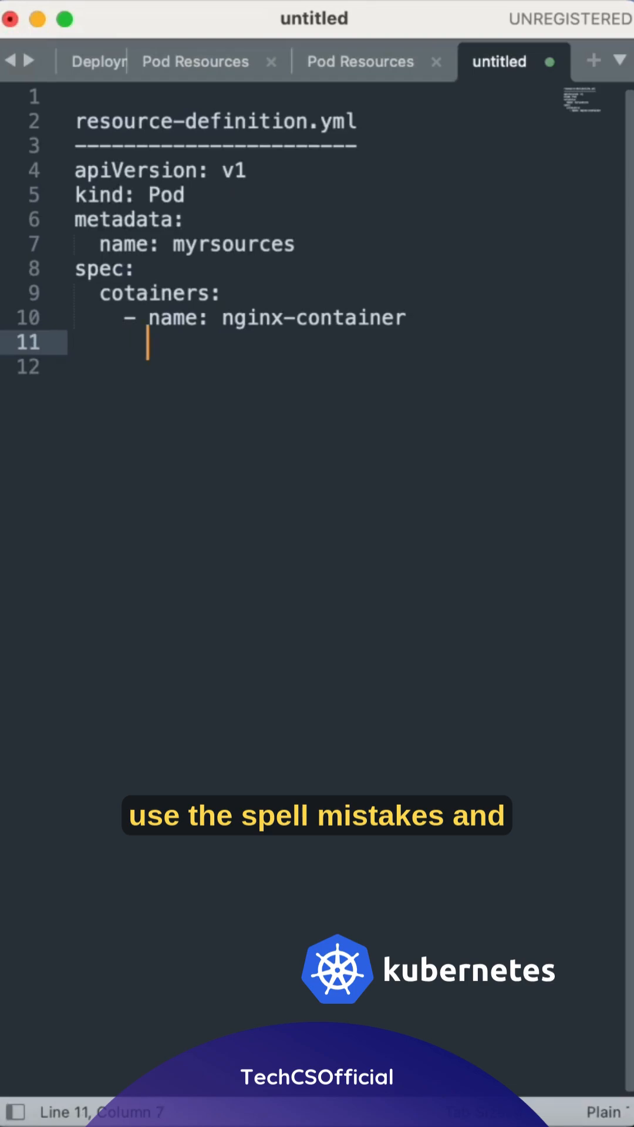
Step: Give the container image nginx and a containerPort of 8080
text(image: n)
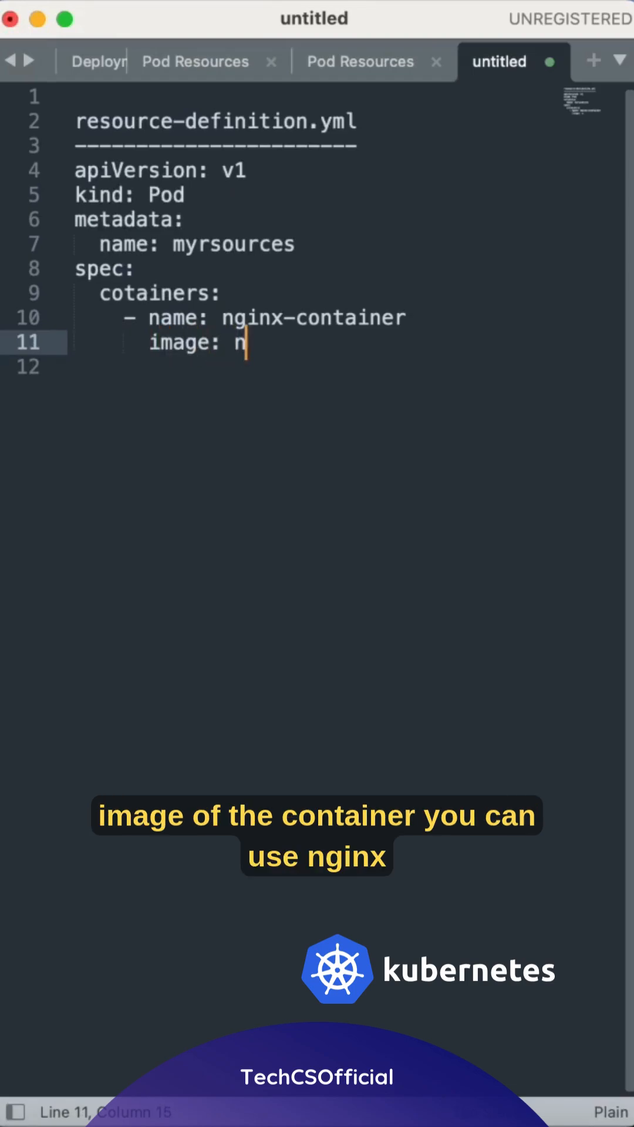
text(ginx)
click(352, 367)
text(ports:)
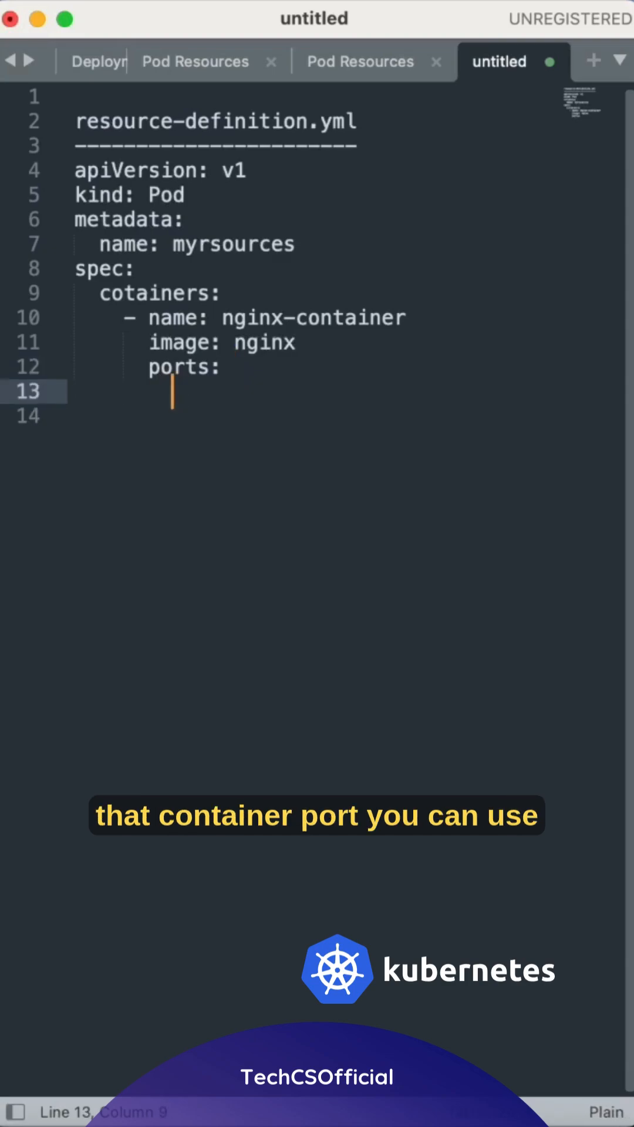
text(- conteinr)
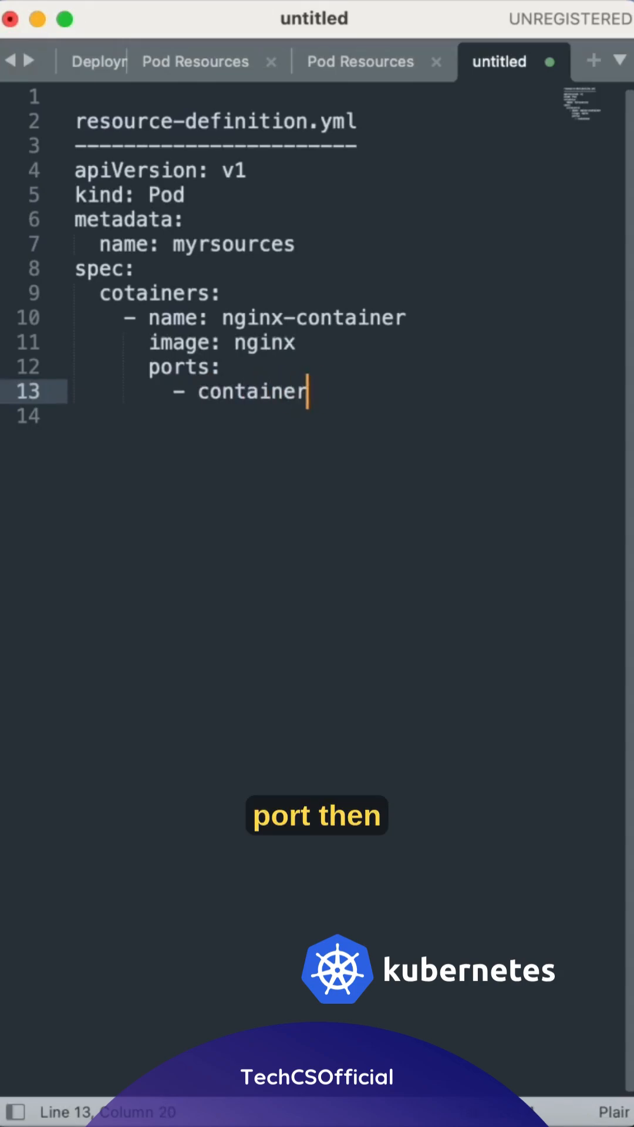
text(Port: 8080)
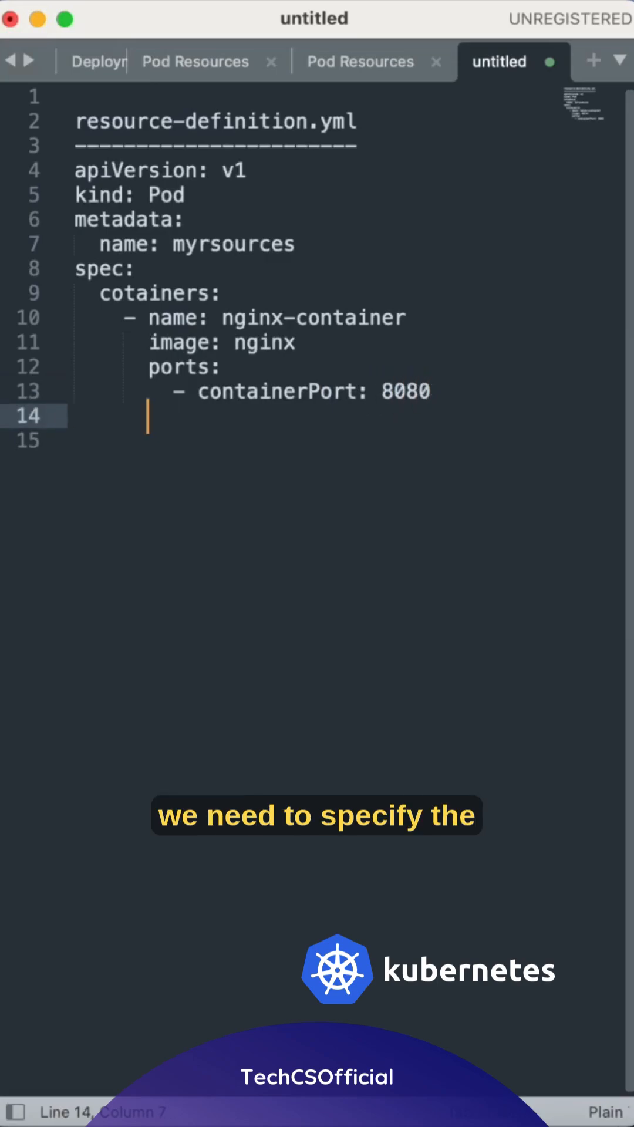
Step: Add a resources block with a requests section under the container
text(re)
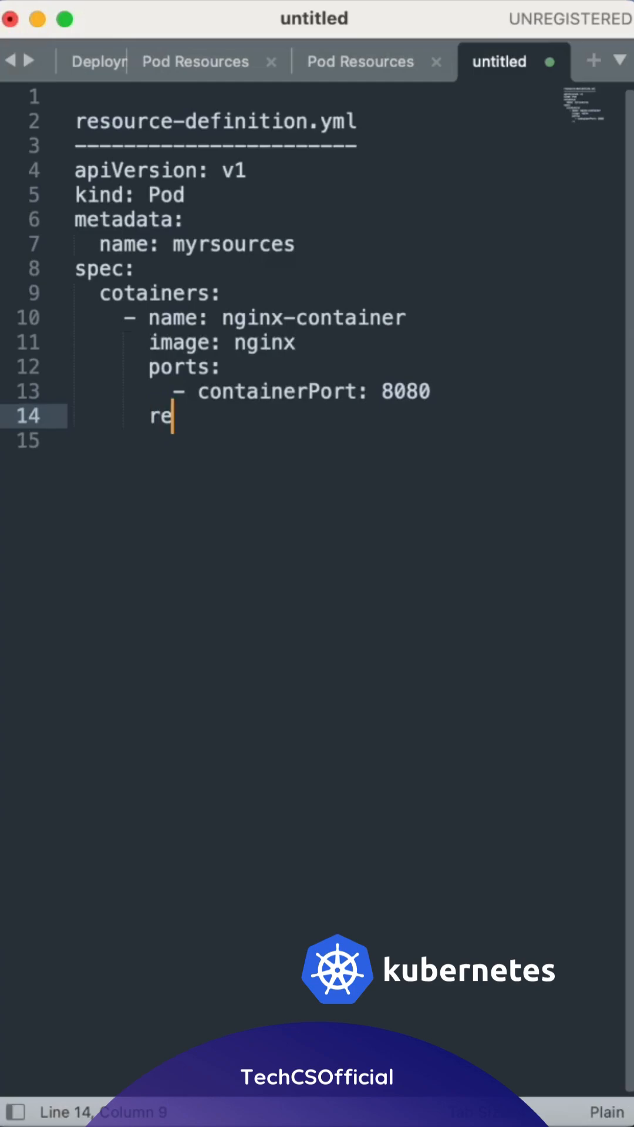
text(sources:)
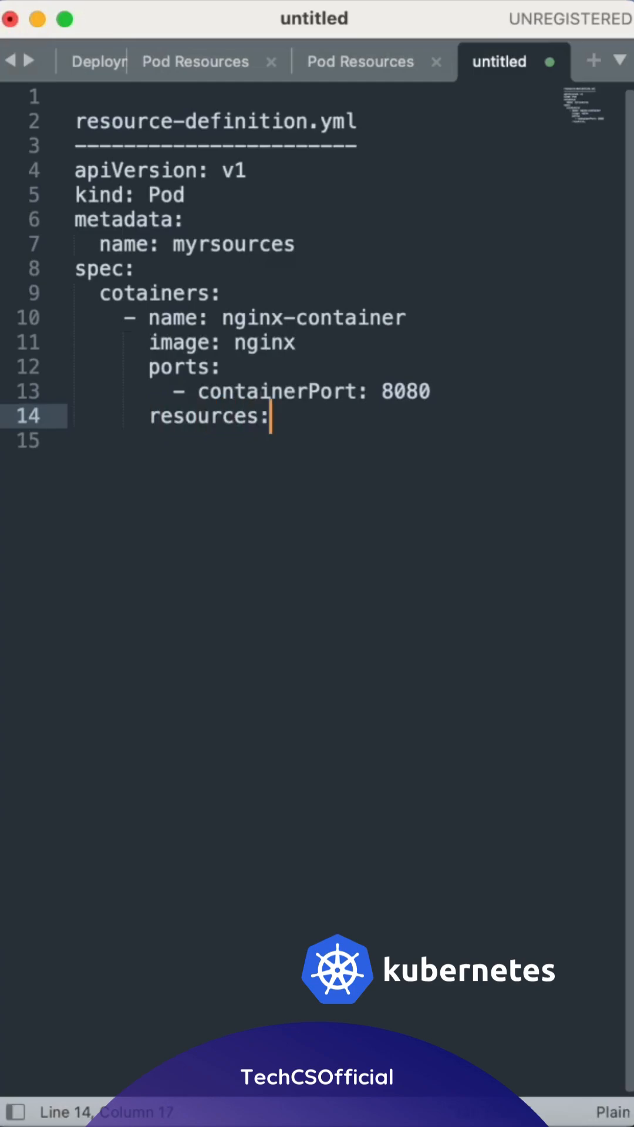
text(reque)
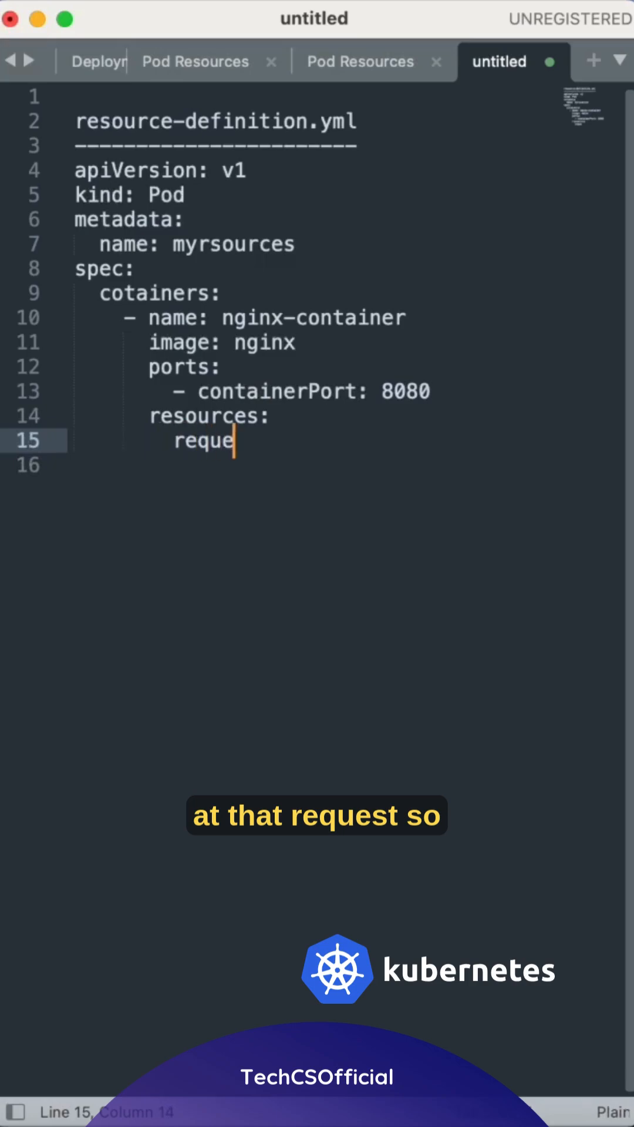
text(sts:)
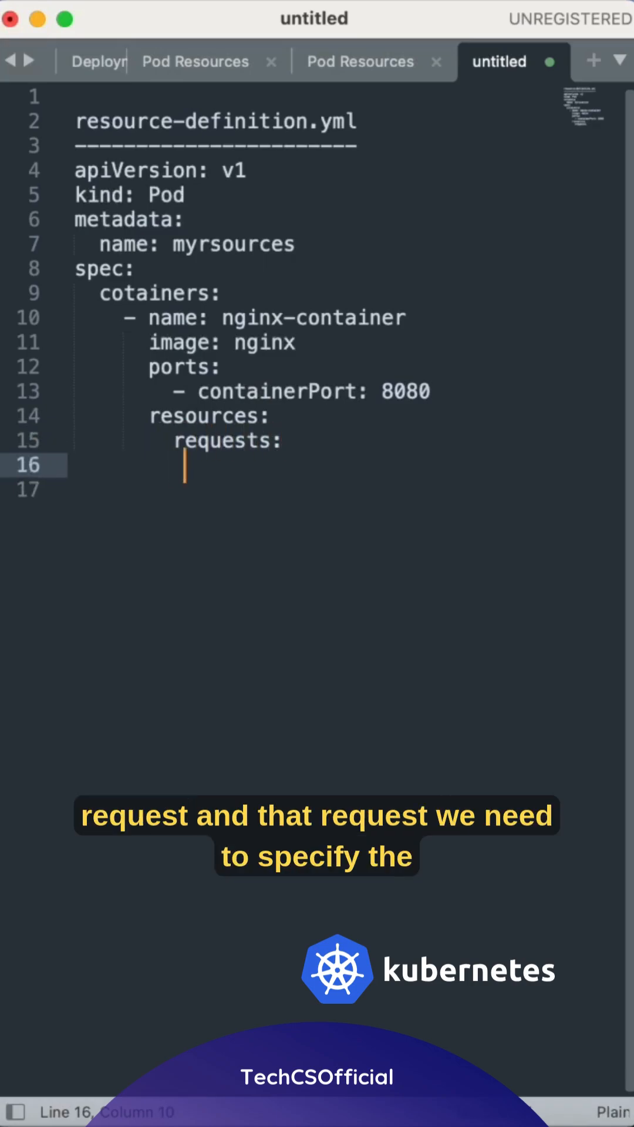
Step: Request memory "1Gi" and cpu "250m"
text(me)
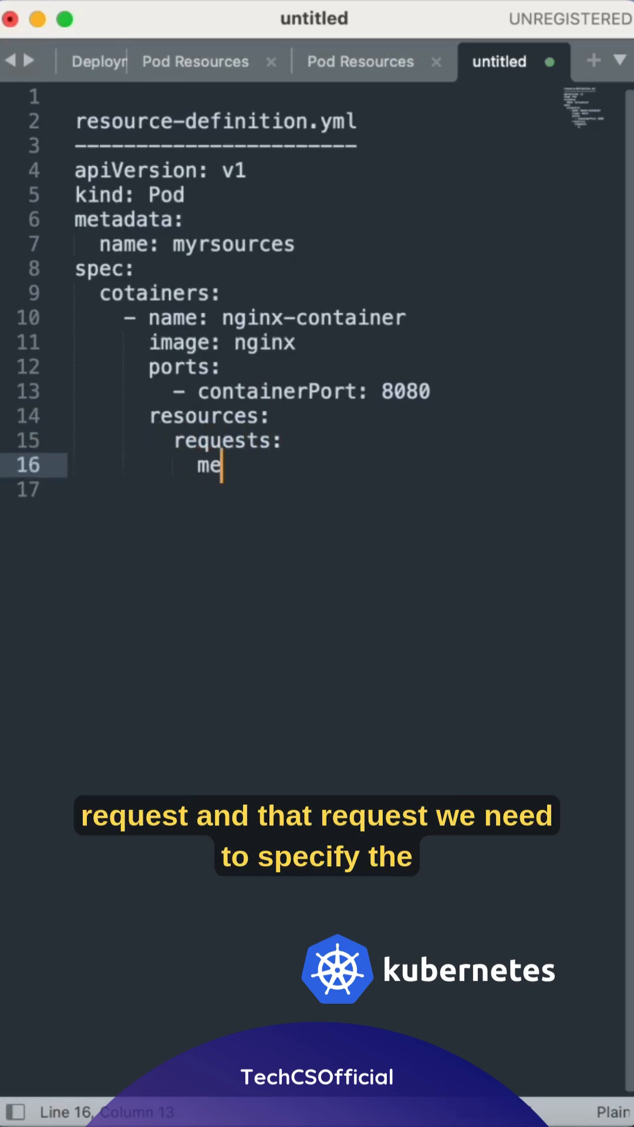
text(mor)
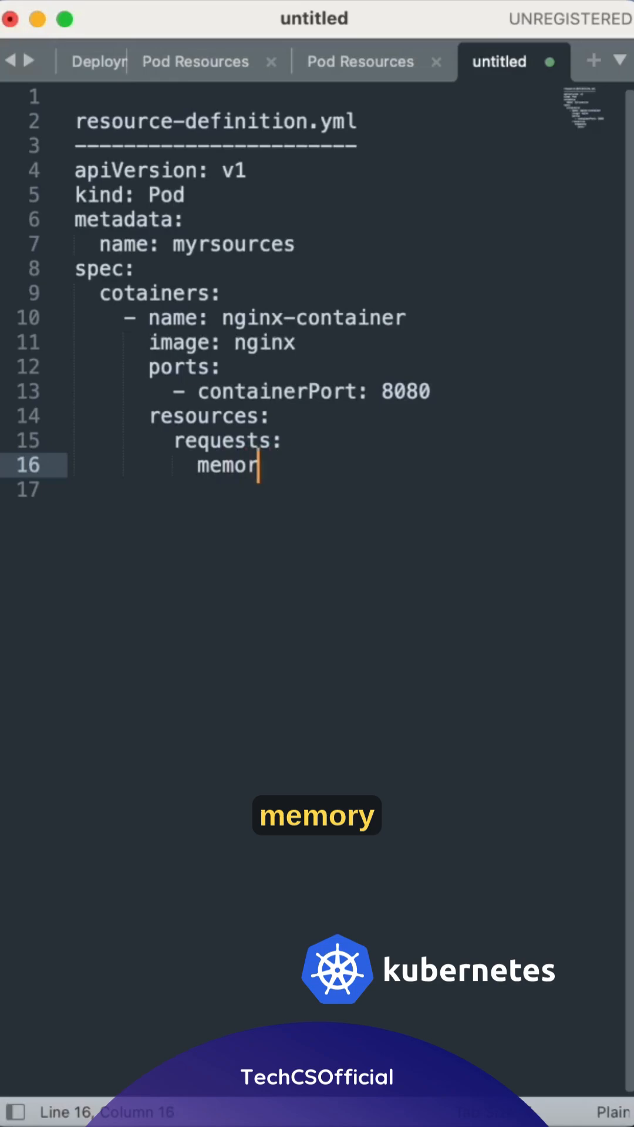
text(y:)
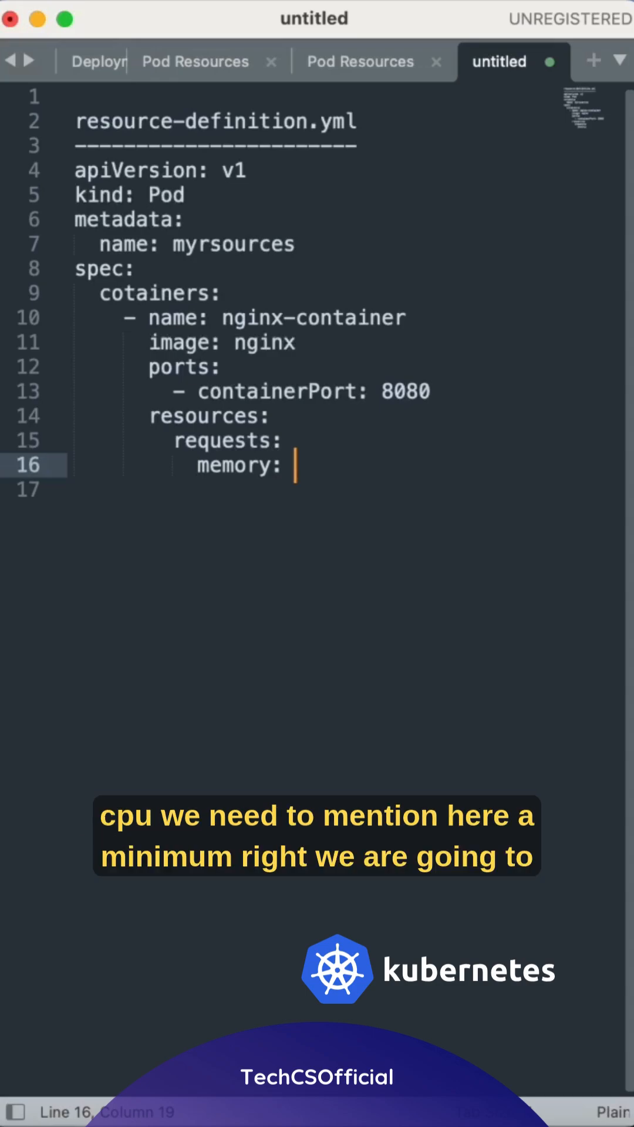
text(:)
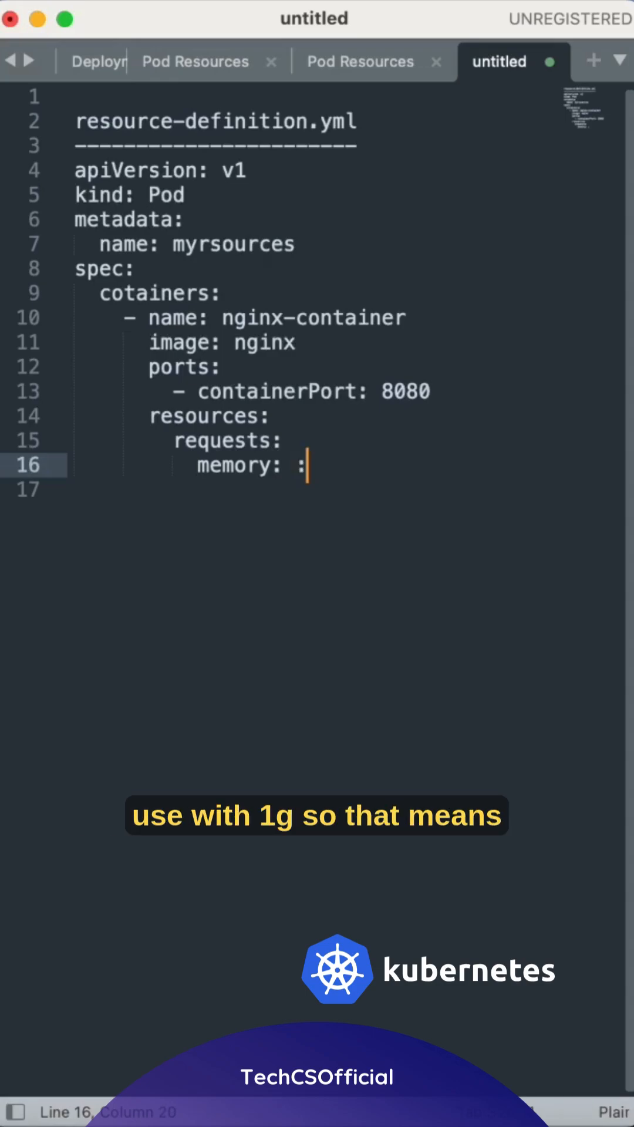
text("1")
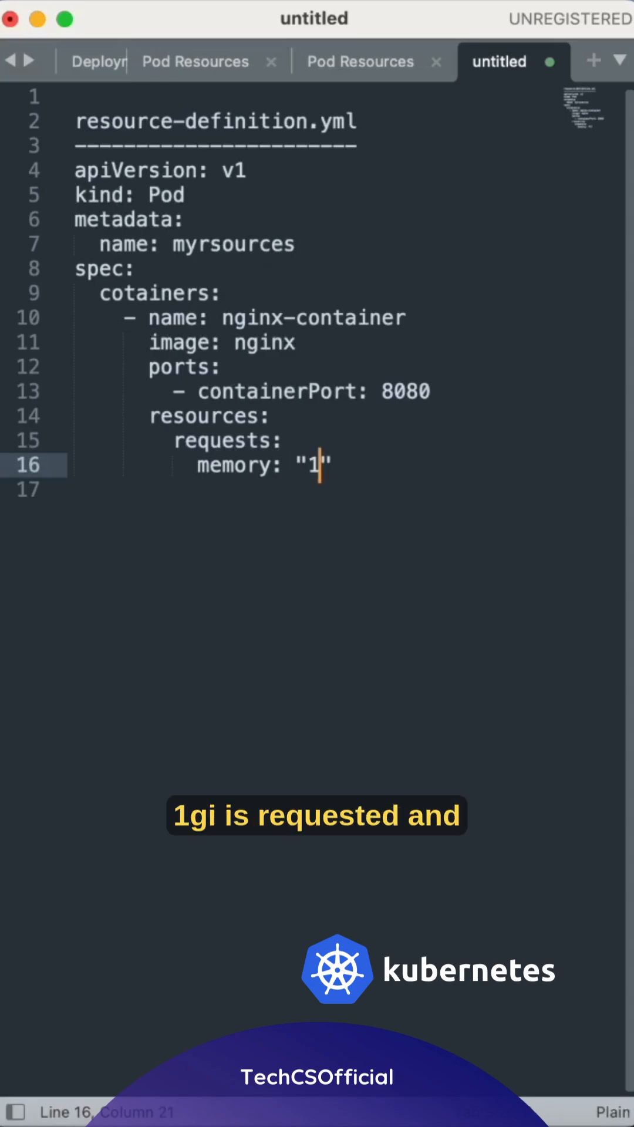
text(Gi")
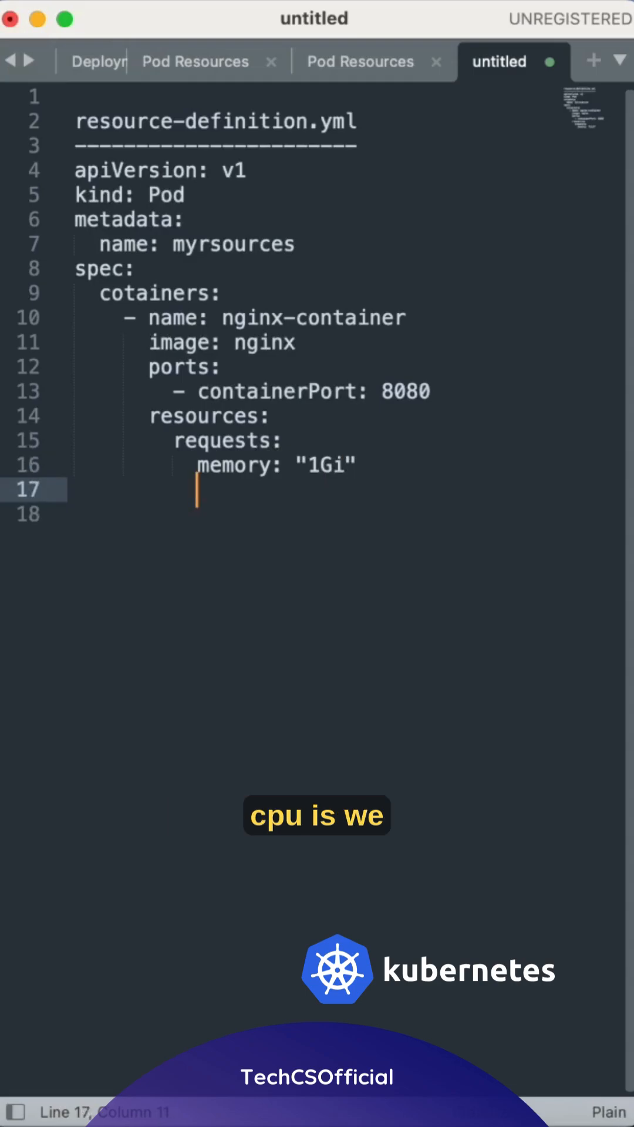
text(cpu:)
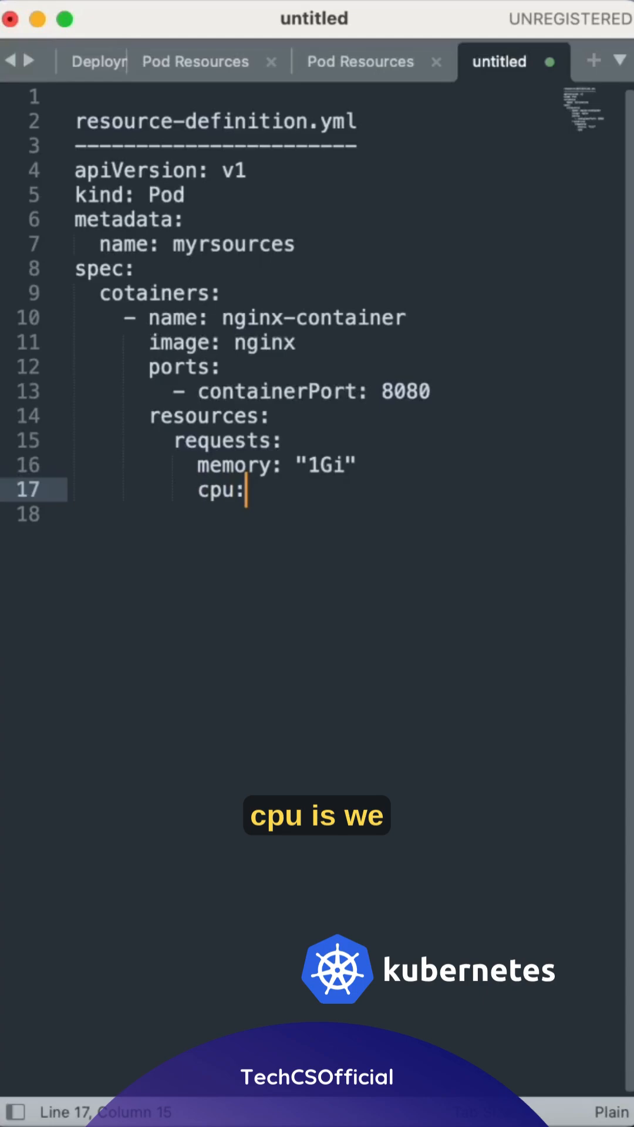
text("")
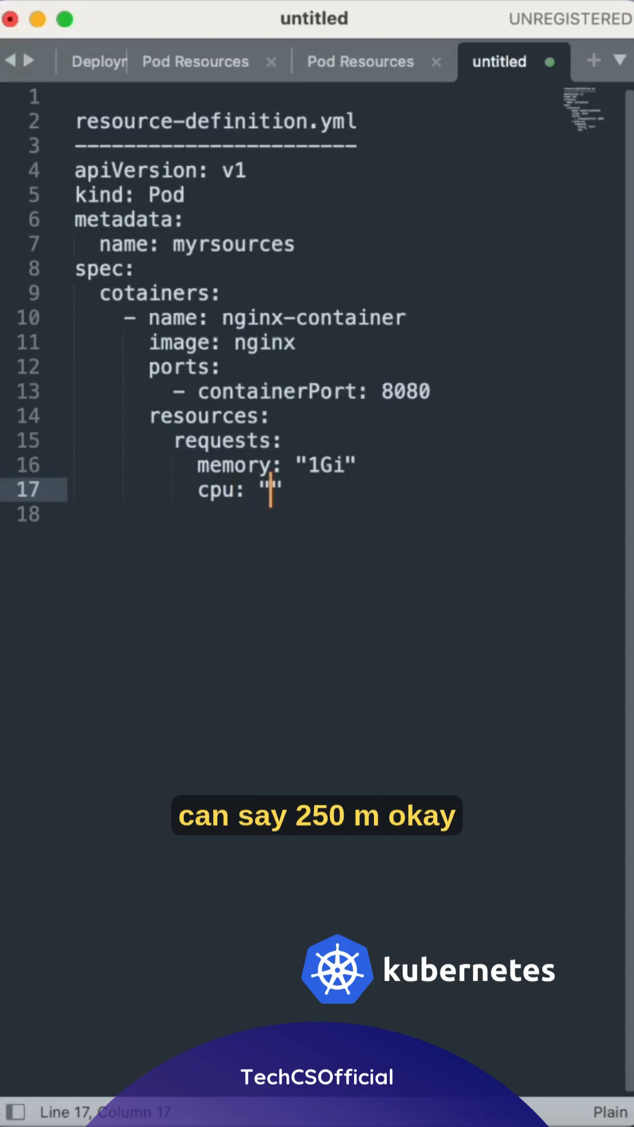
text(250m)
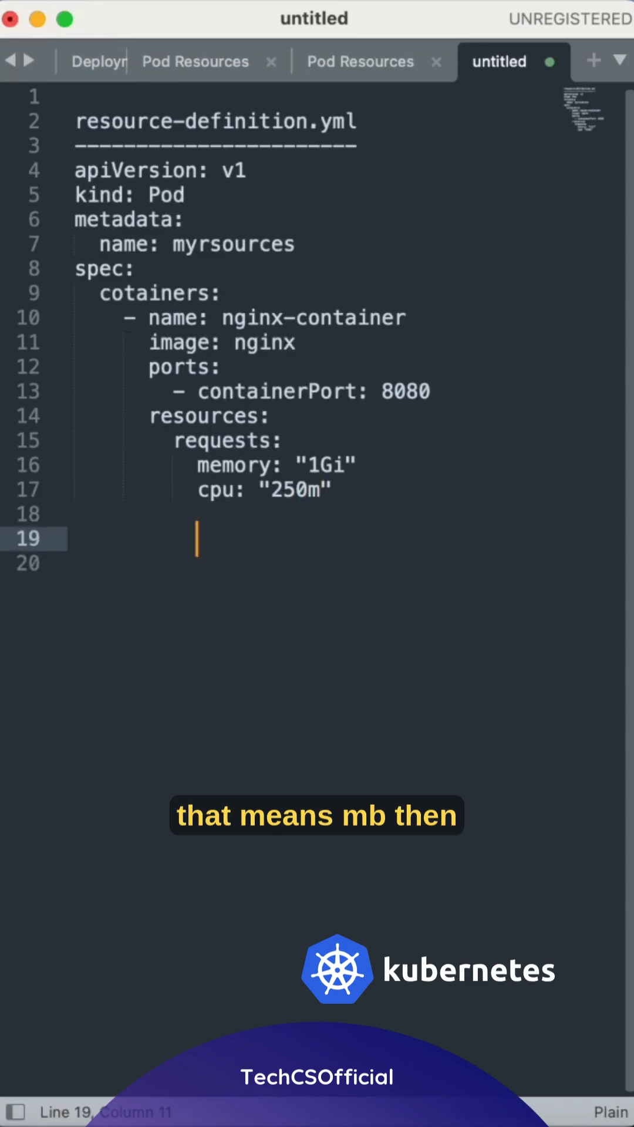
Step: Add a limits block with memory "2Gi" and cpu "500m" after the requests
text(l)
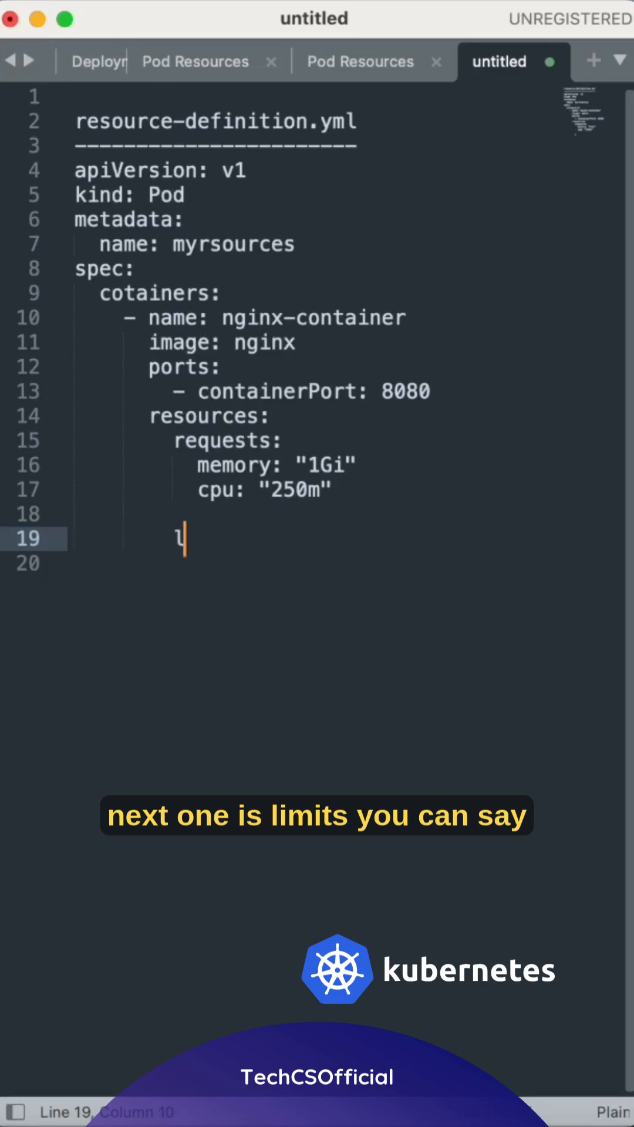
text(imits:)
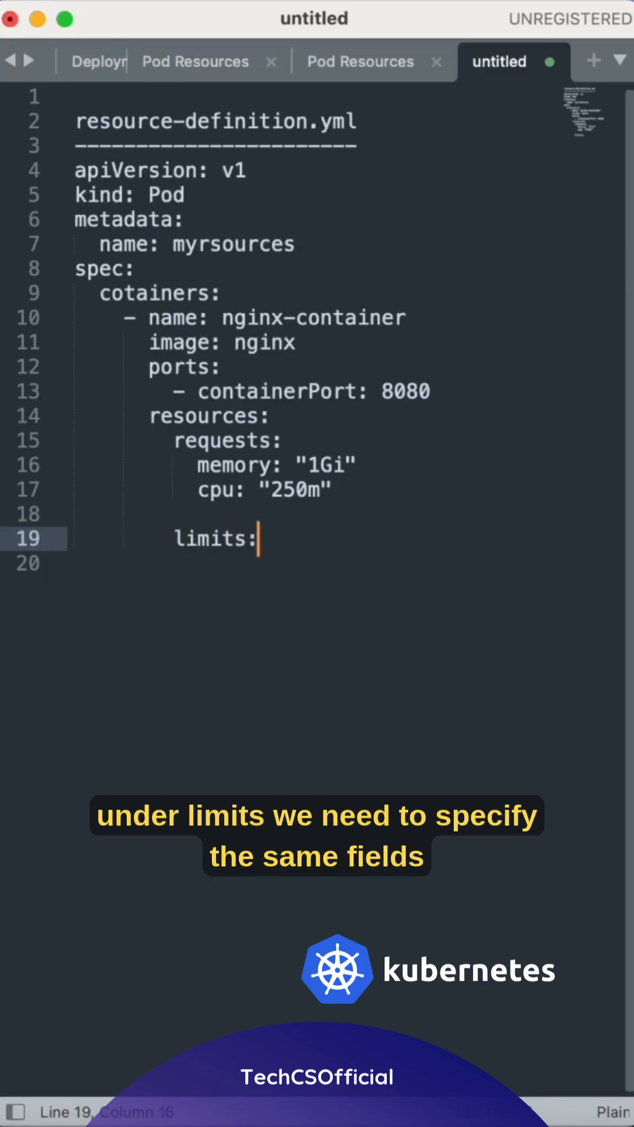
key(Return)
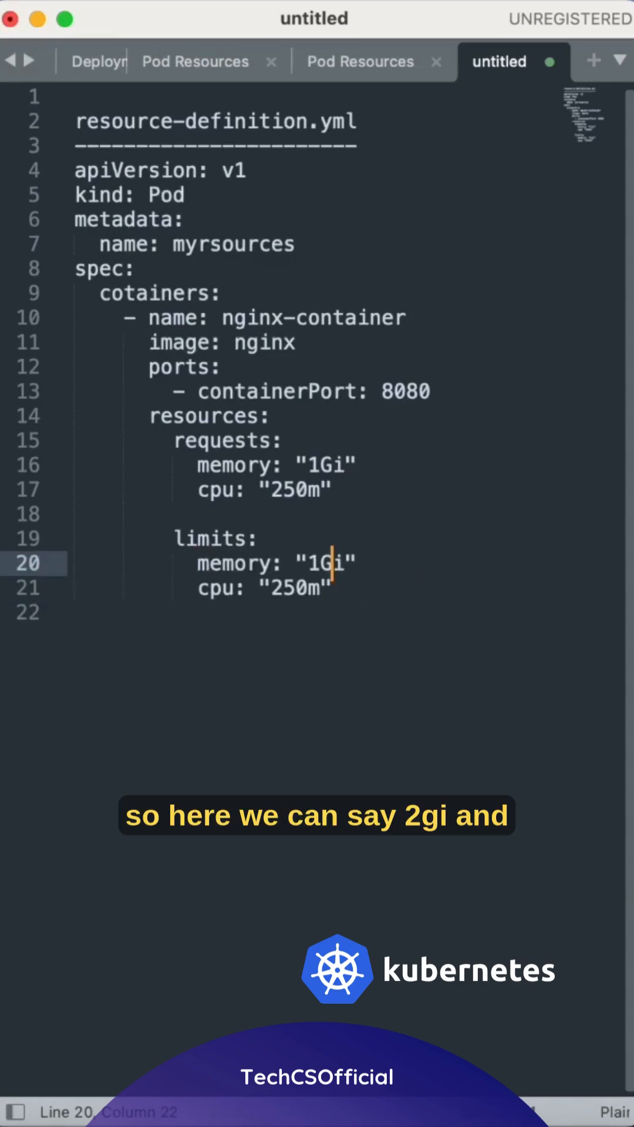
text(2)
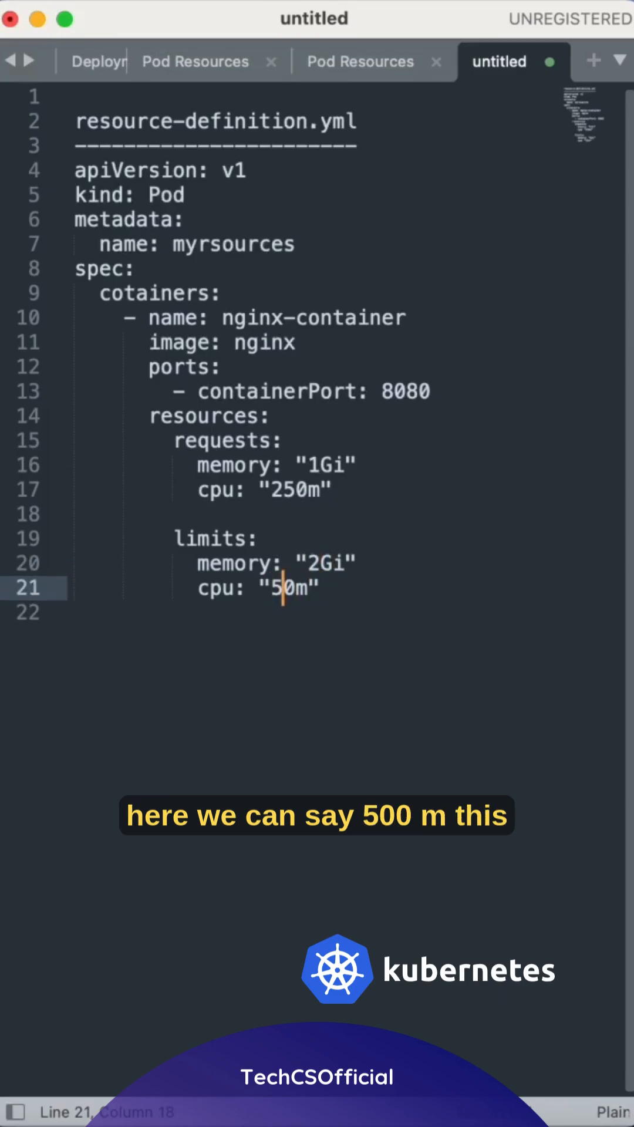
text(0)
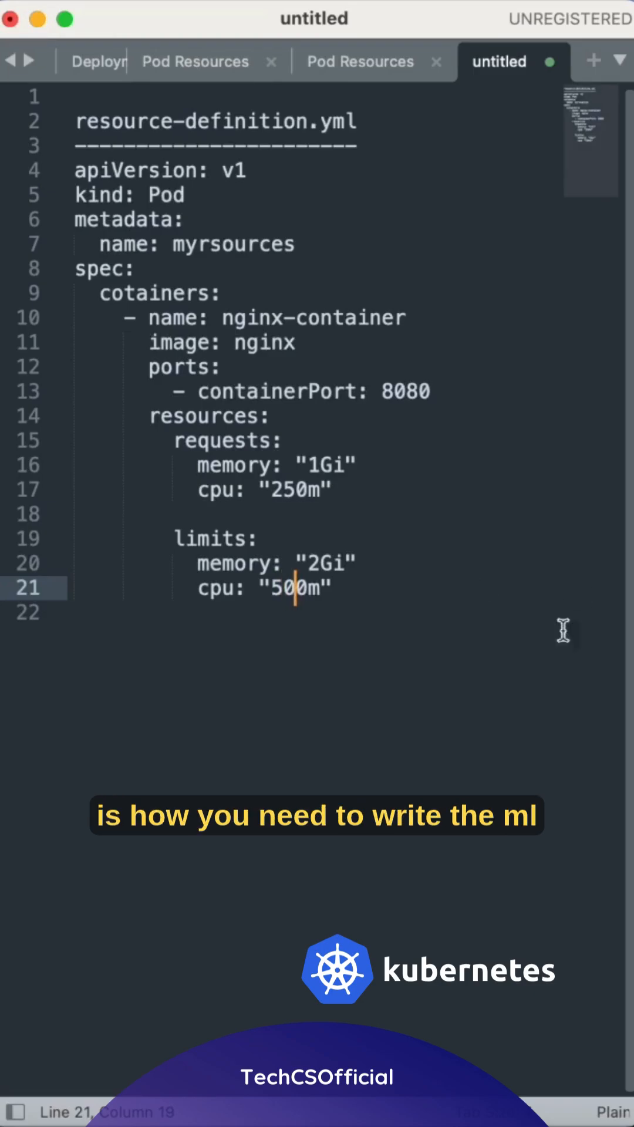